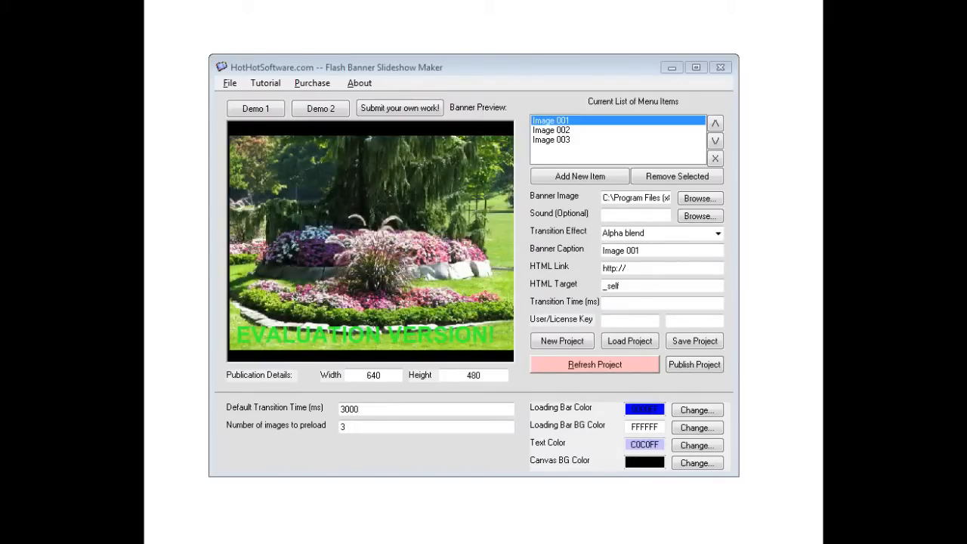
# Play the Demo 2 sample banner twice, then play Demo 1 in the preview
pyautogui.click(320, 108)
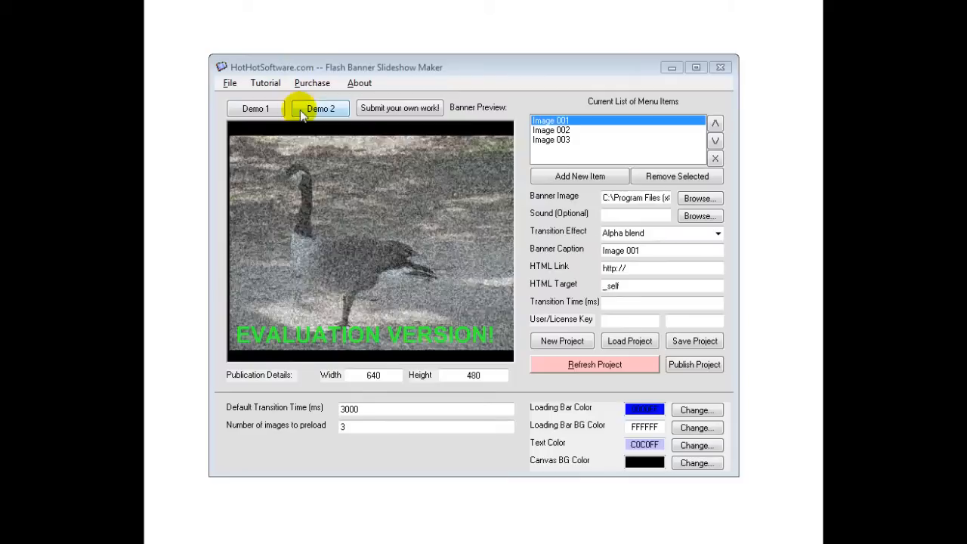
pyautogui.click(320, 108)
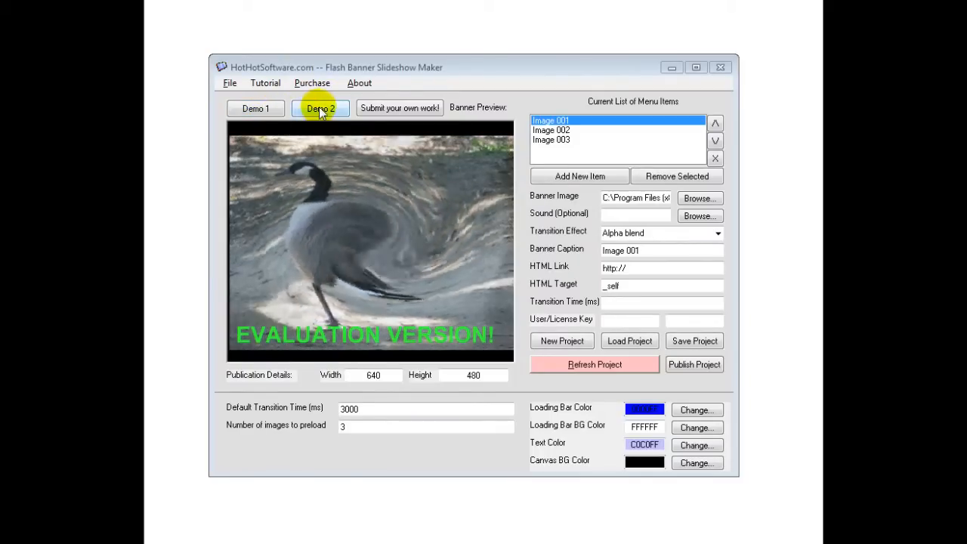
pyautogui.click(256, 108)
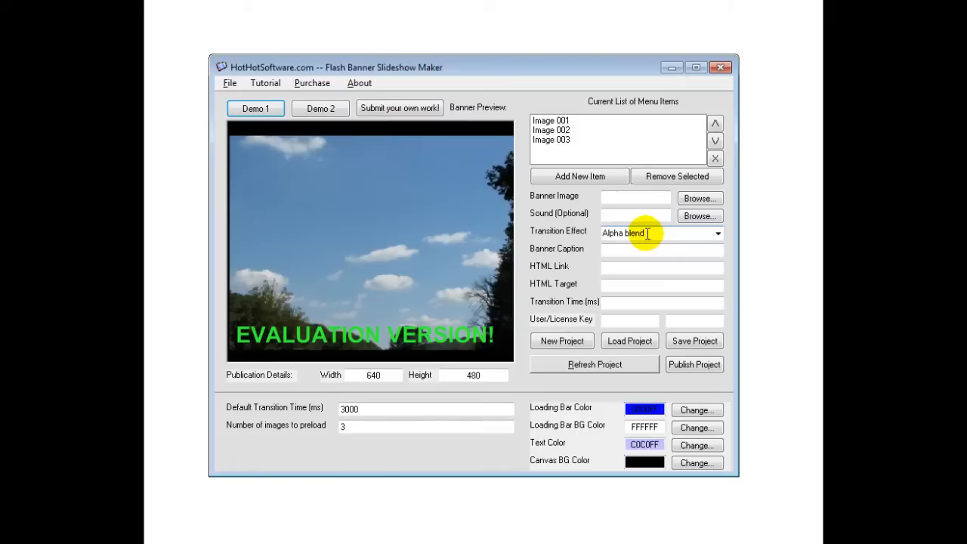
# Select Image 001 in the Current List of Menu Items to show its settings
pyautogui.click(551, 120)
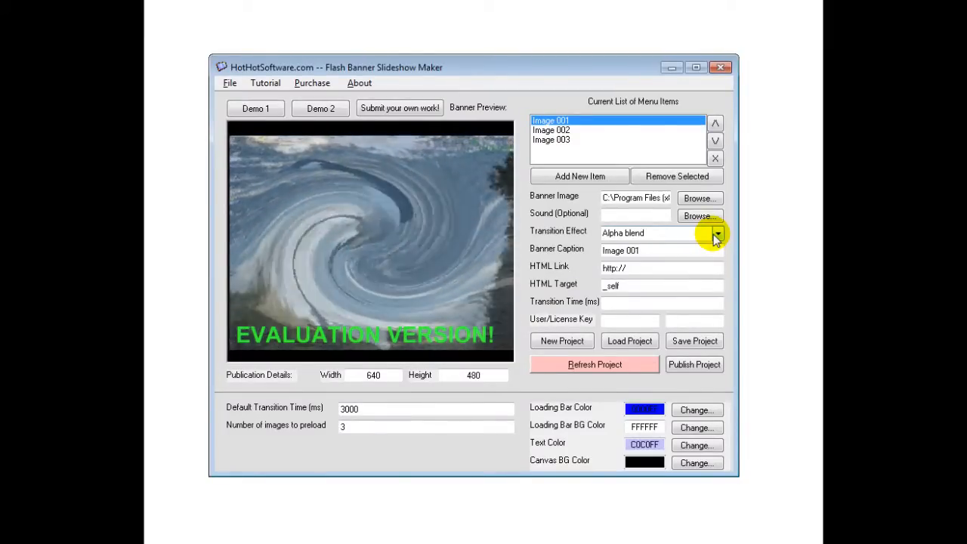
# Cycle Image 001 through blind and fade effects like Bubble FX, refreshing the preview, ending on Curtain fade
pyautogui.click(716, 232)
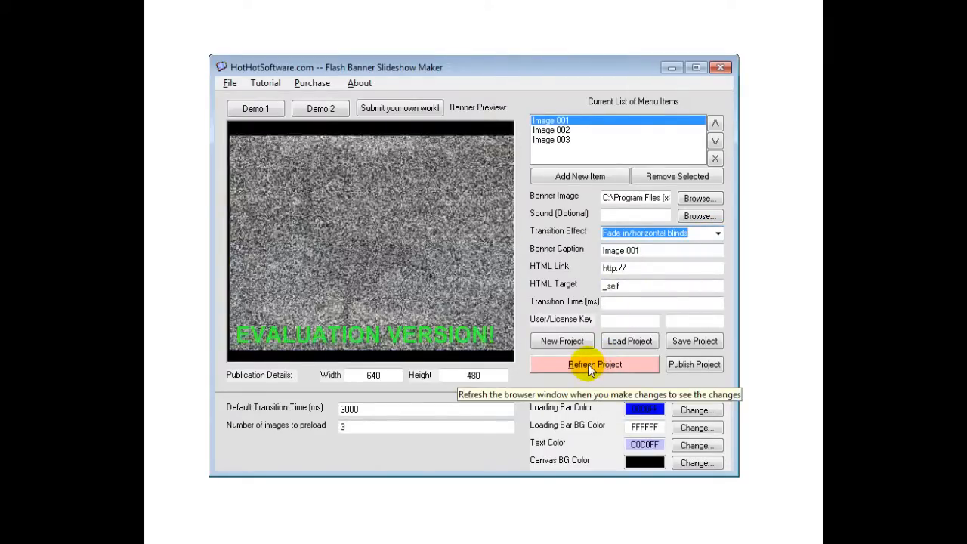
pyautogui.click(594, 364)
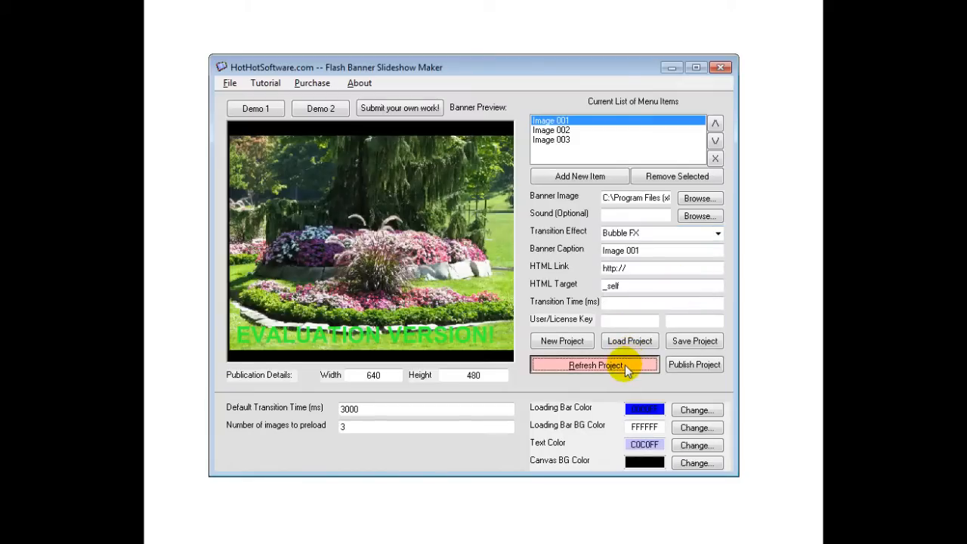
pyautogui.click(716, 233)
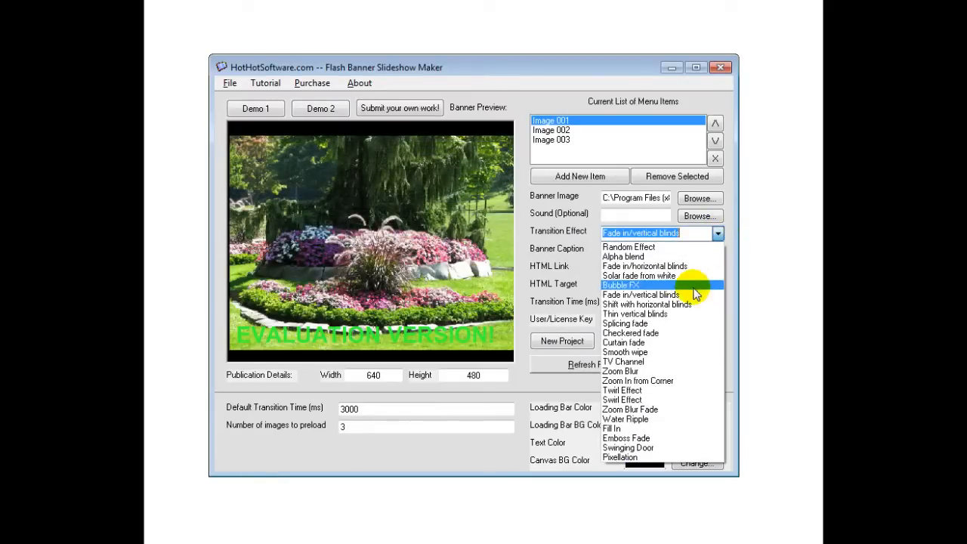
pyautogui.click(646, 304)
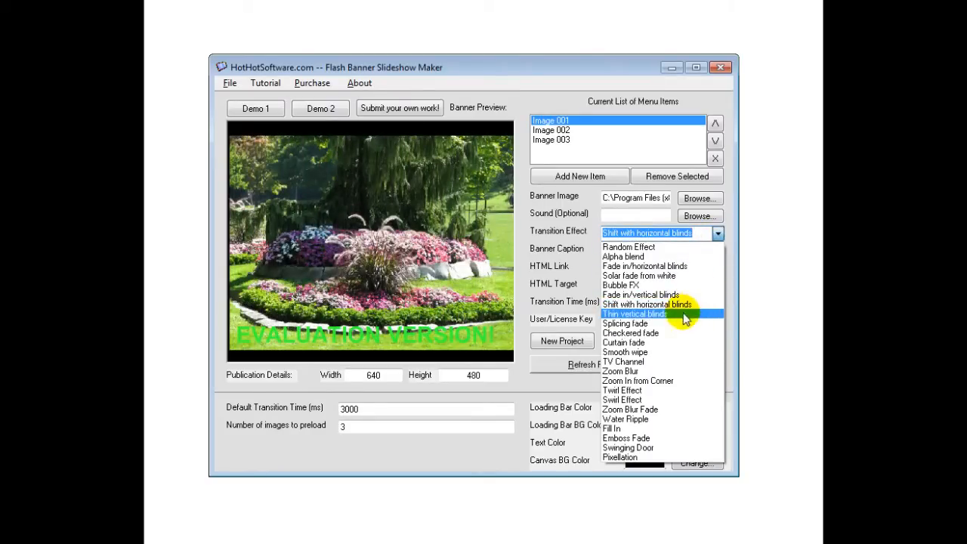
pyautogui.click(635, 313)
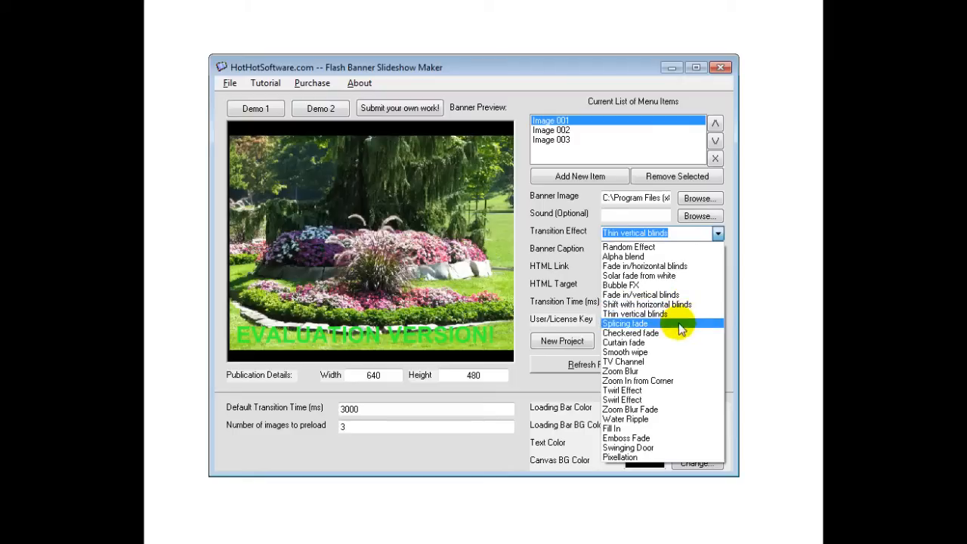
pyautogui.click(624, 324)
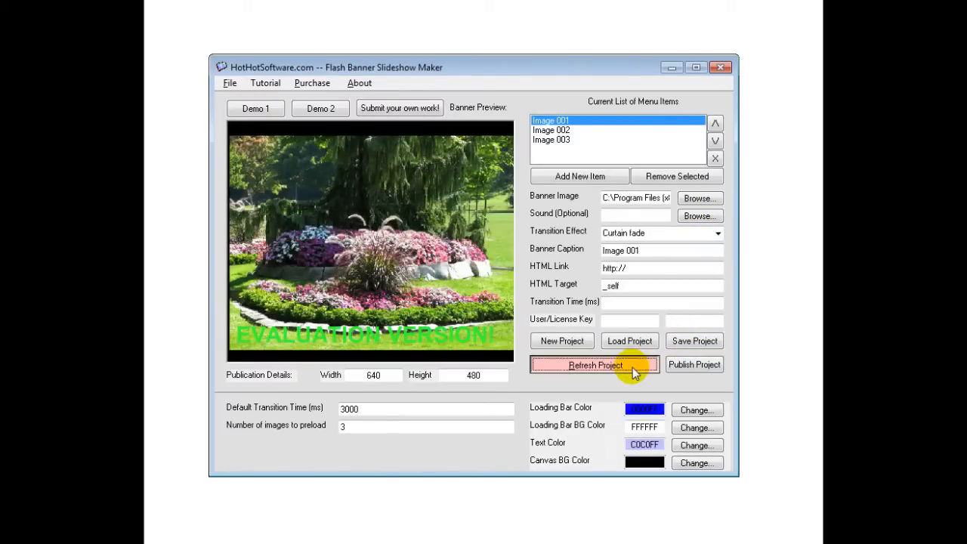
pyautogui.click(716, 233)
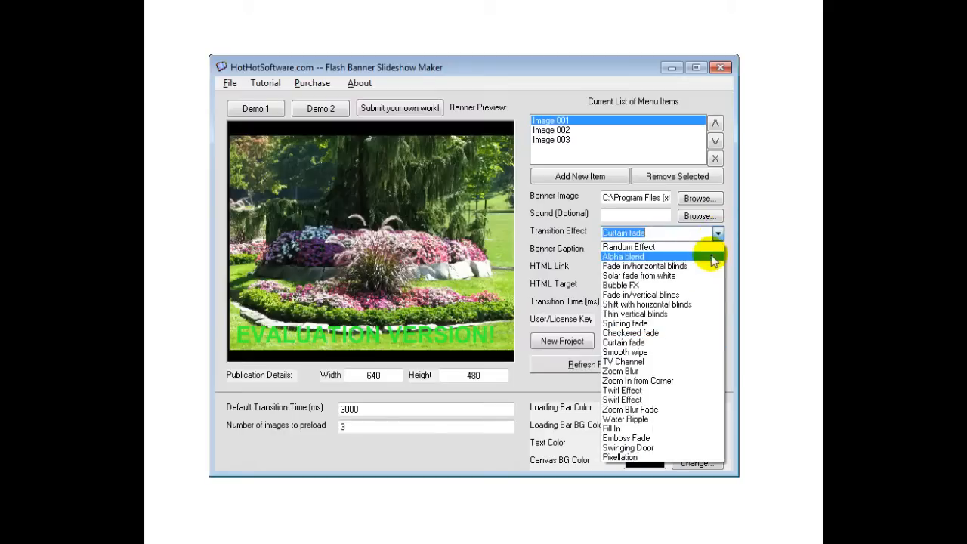
# Preview Smooth wipe, TV Channel and Zoom Blur on Image 001, then replay with Swirl Effect
pyautogui.click(624, 352)
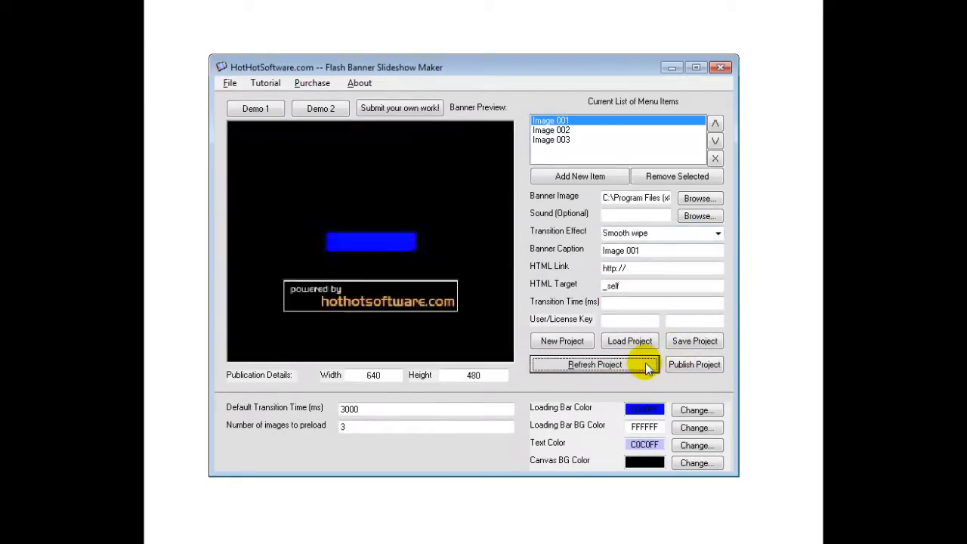
pyautogui.click(716, 232)
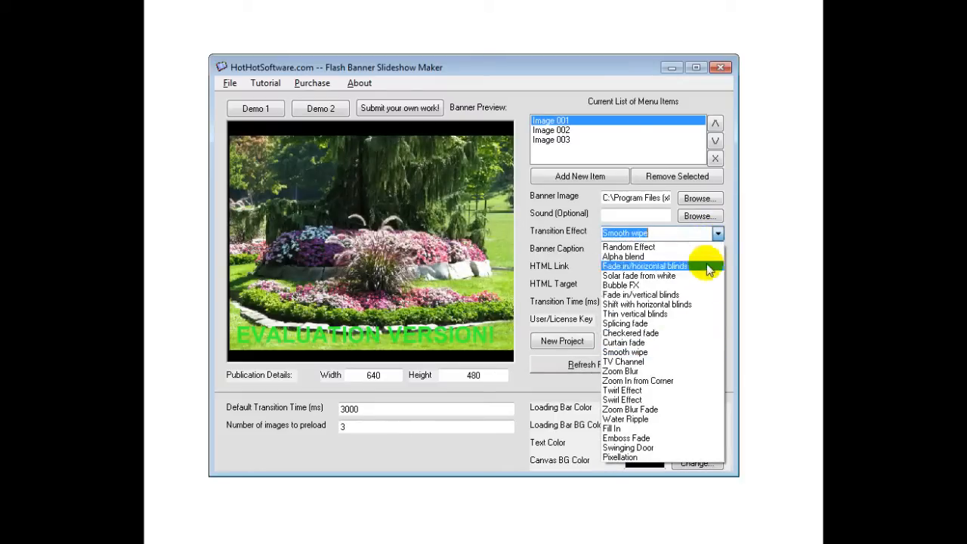
pyautogui.click(622, 361)
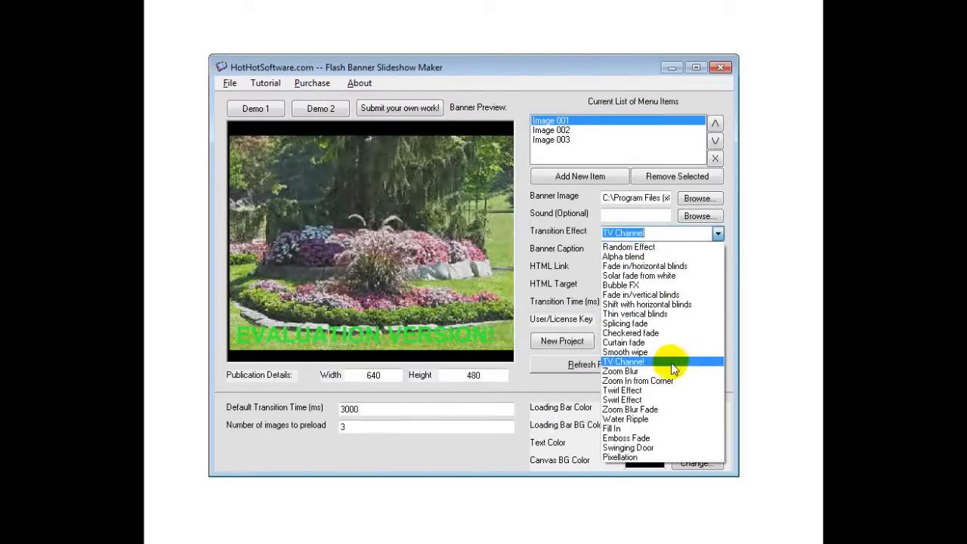
pyautogui.click(620, 371)
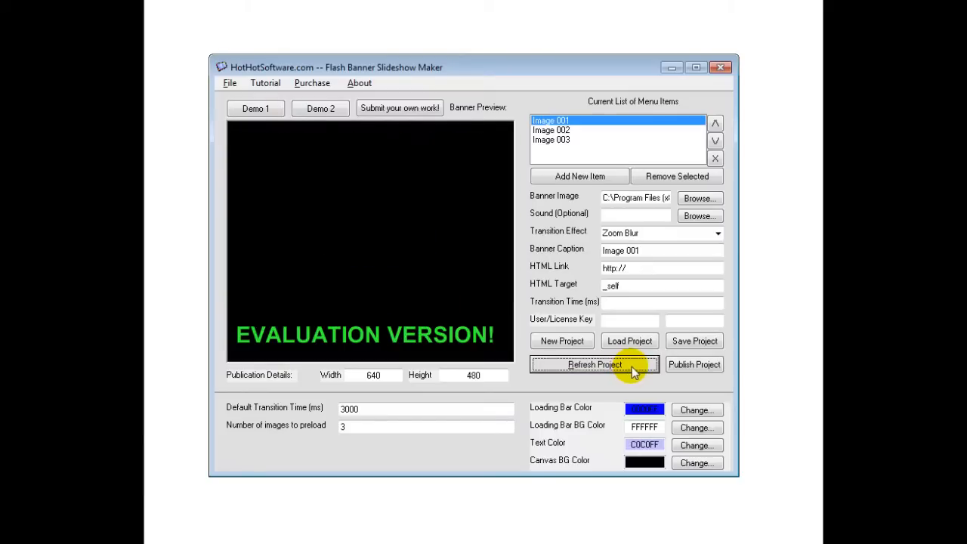
pyautogui.click(716, 233)
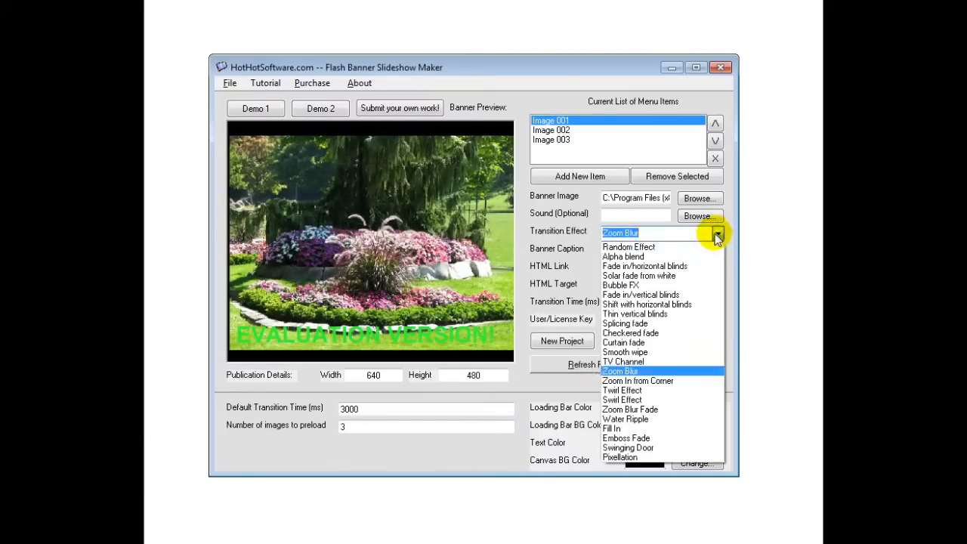
pyautogui.click(637, 380)
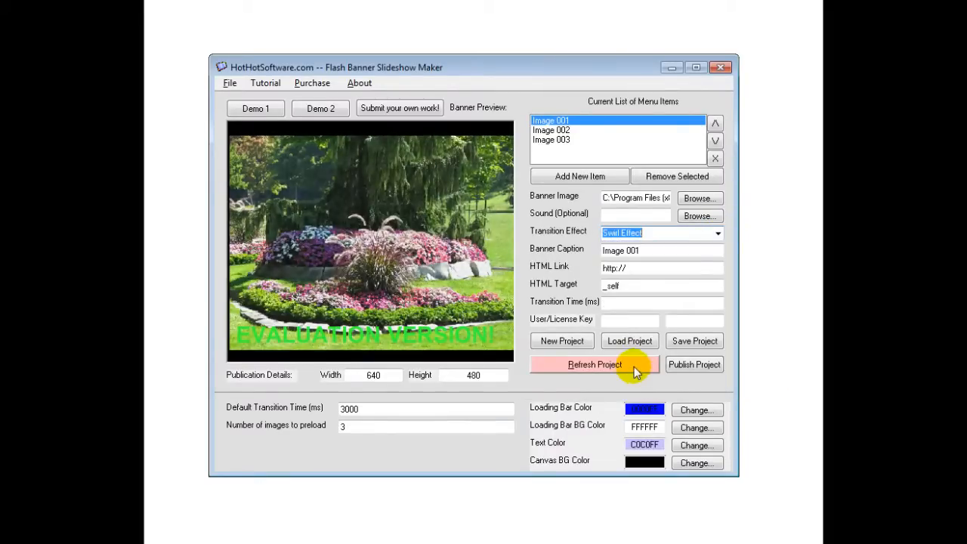
pyautogui.click(594, 364)
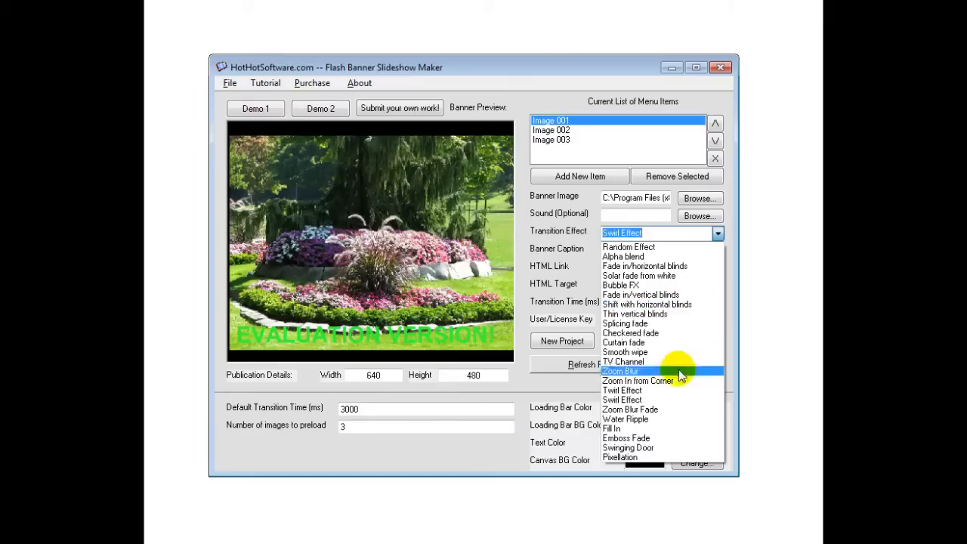
# Preview the Water Ripple and Fill In transitions on Image 001
pyautogui.click(630, 409)
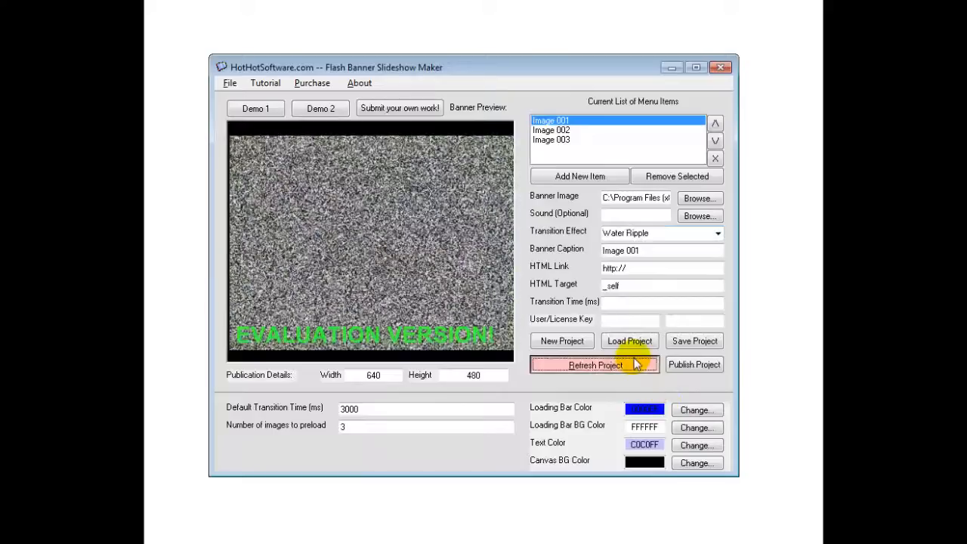
pyautogui.click(594, 365)
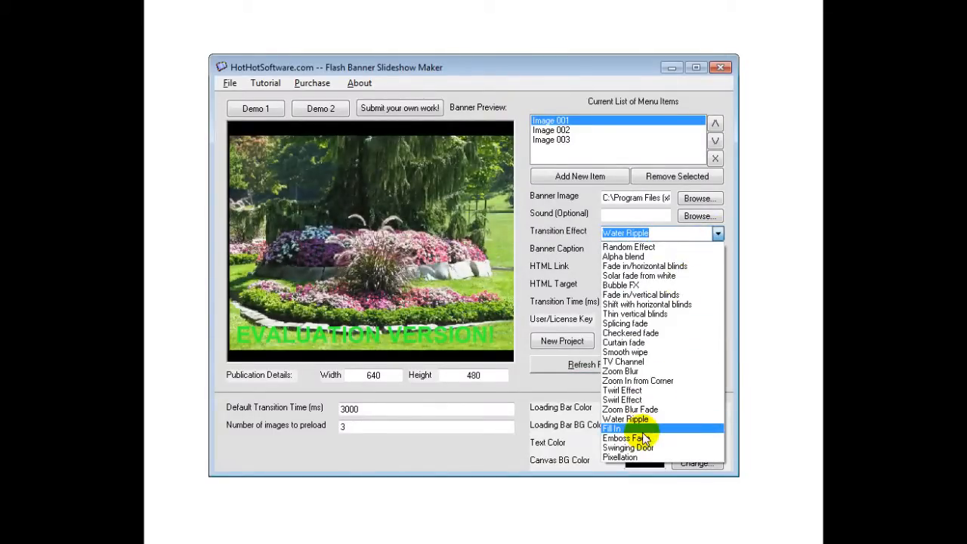
pyautogui.click(612, 428)
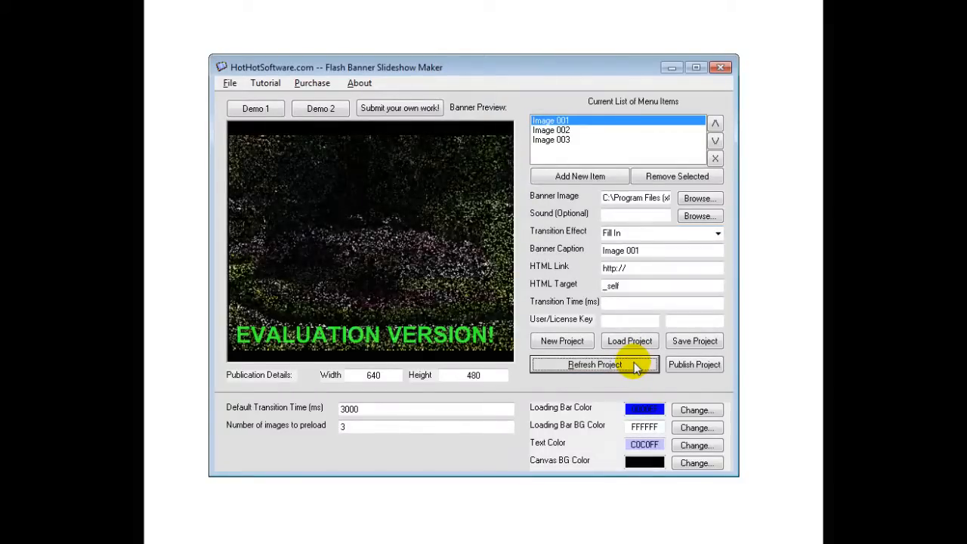
pyautogui.click(716, 232)
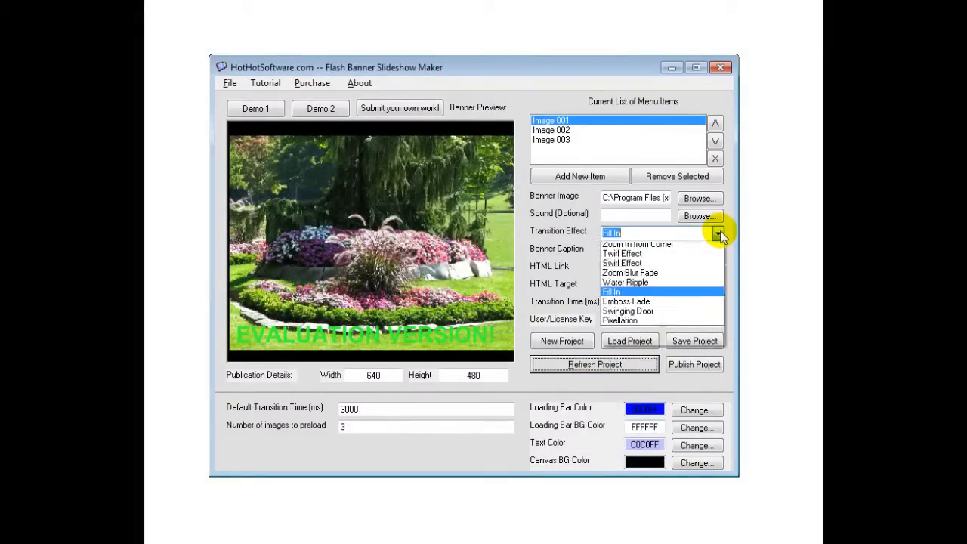
# Preview Emboss Fade, then pick Swinging Door and finally Pixellation as the transition
pyautogui.click(626, 301)
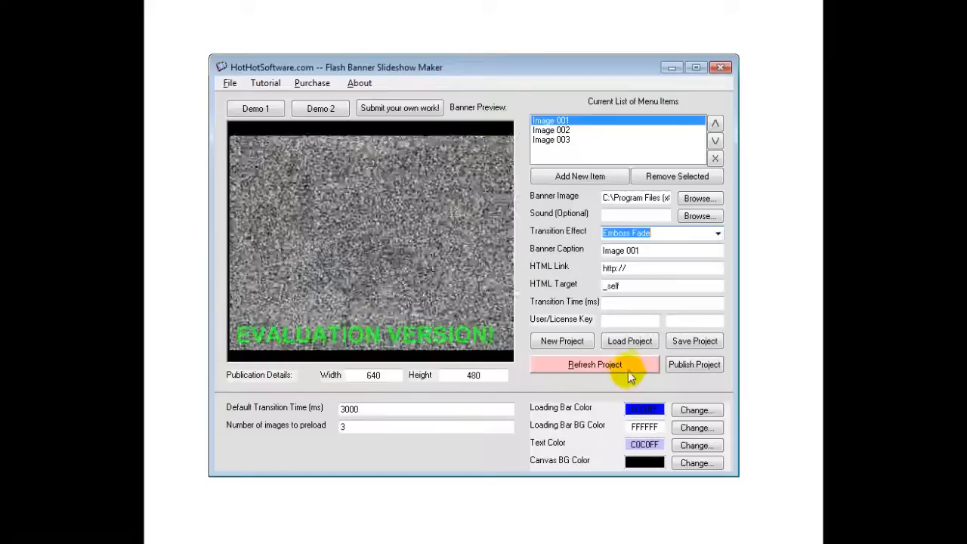
pyautogui.click(595, 364)
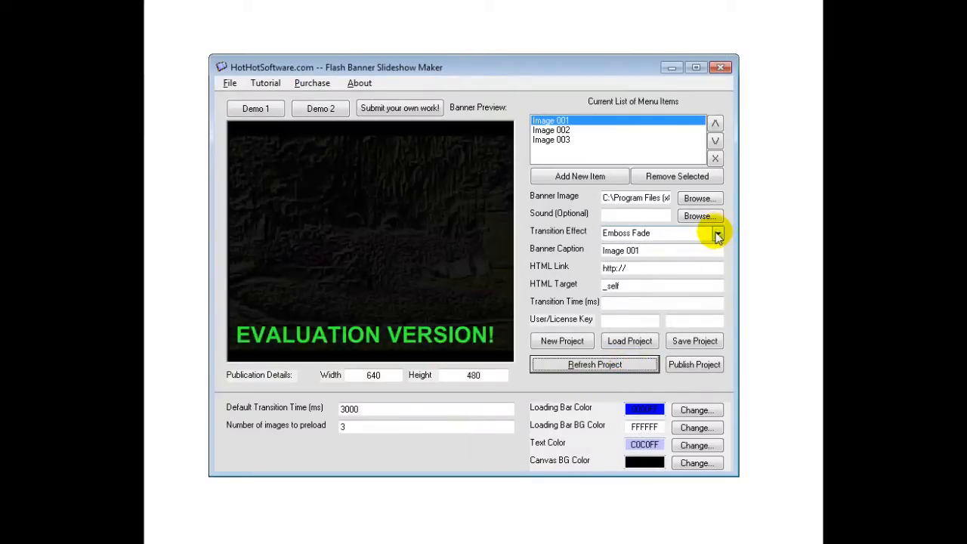
pyautogui.click(716, 232)
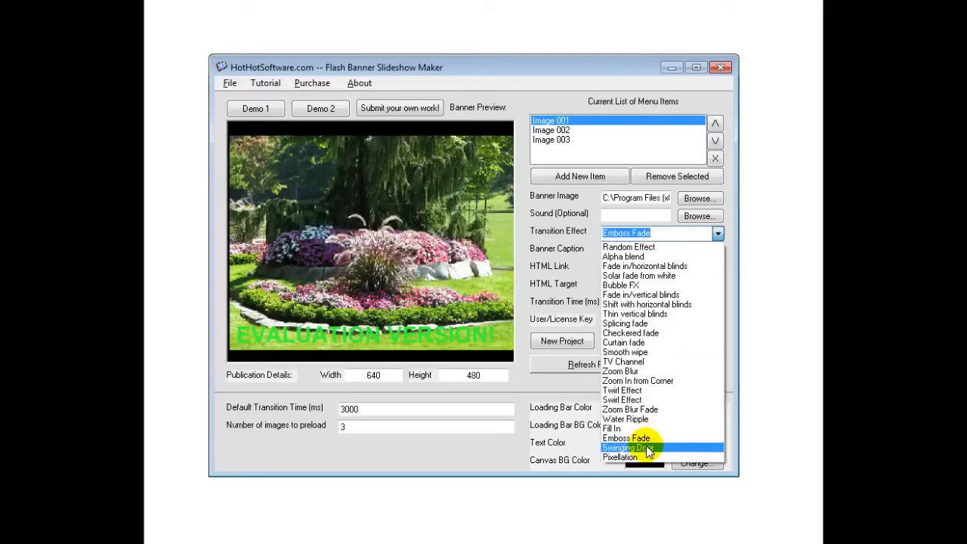
pyautogui.click(626, 447)
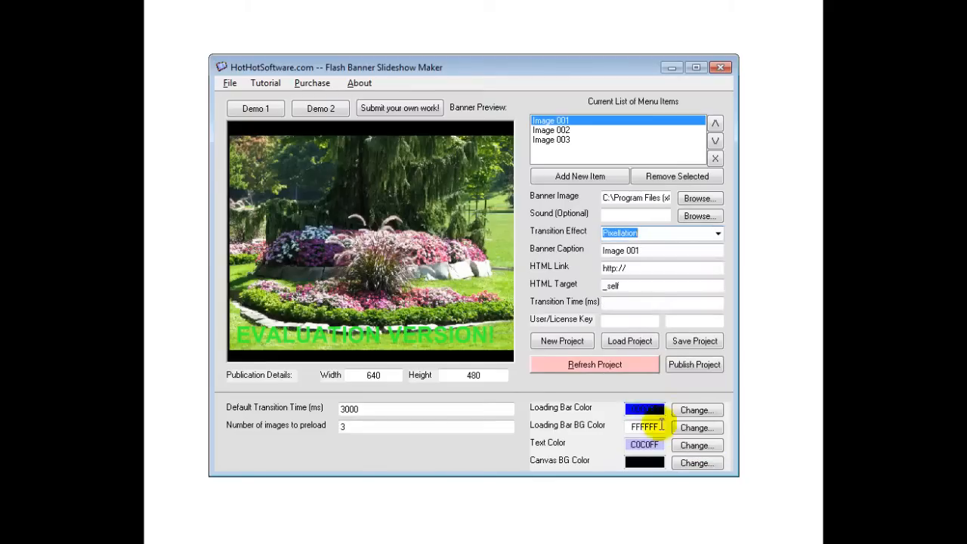
# Refresh the project twice to replay the slideshow with the Pixellation transition
pyautogui.click(595, 364)
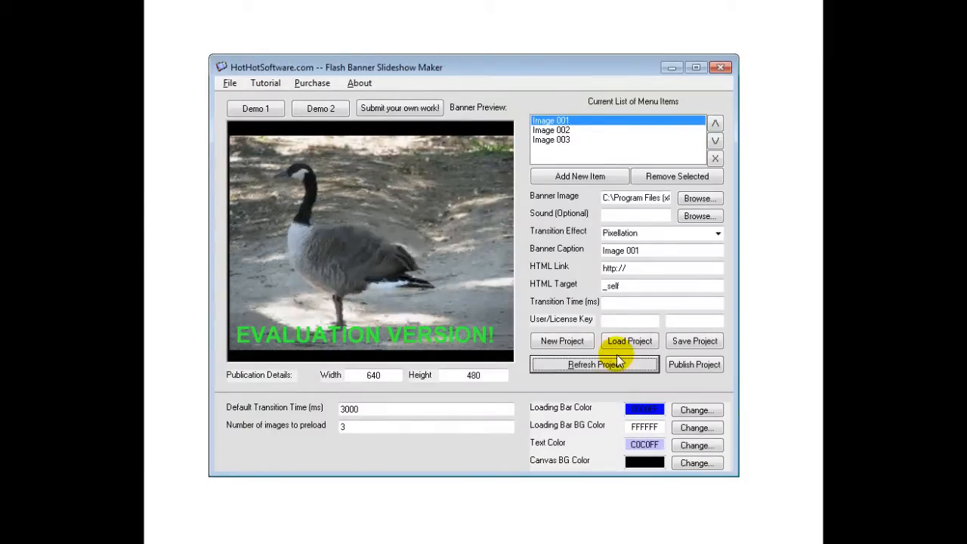
pyautogui.click(594, 364)
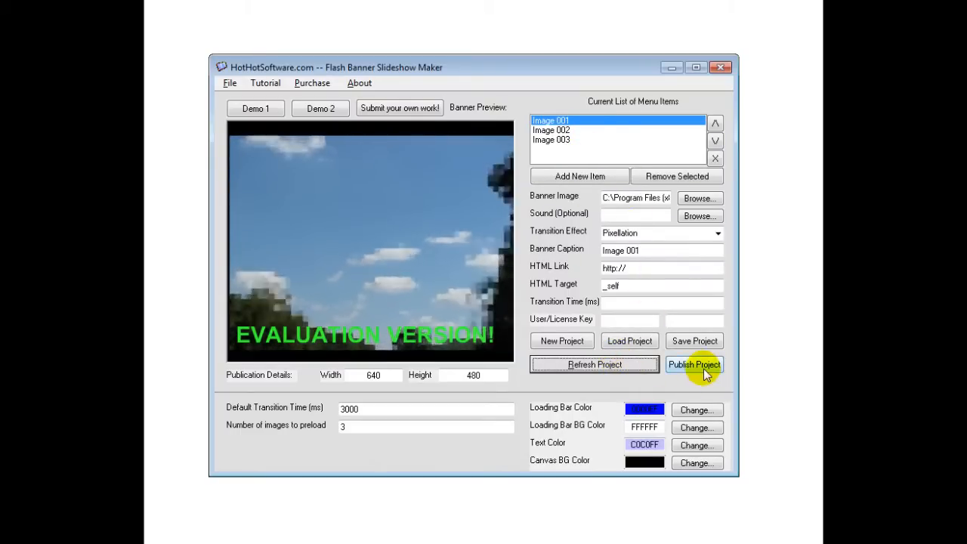
pyautogui.moveTo(693, 364)
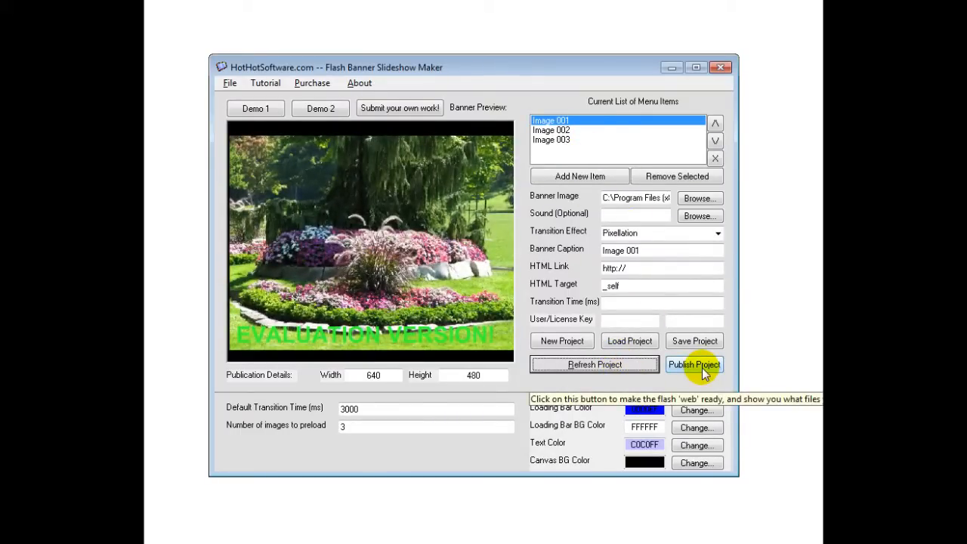